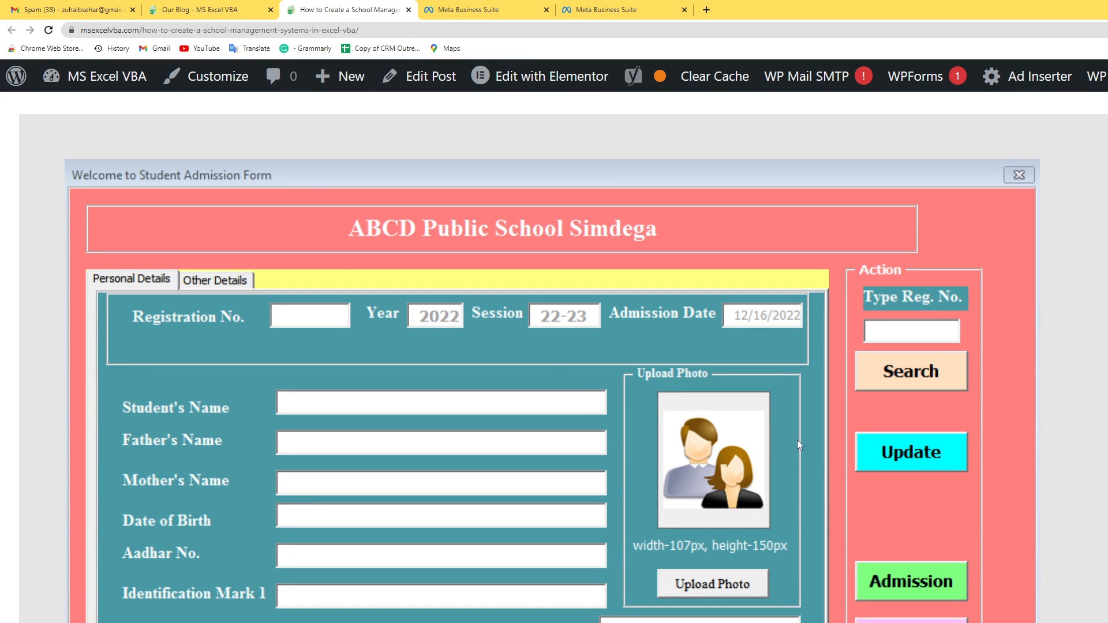
- Dismiss the Properties details and load School-Management.xlsm from the Downloads folder into Excel
scroll("down", 3)
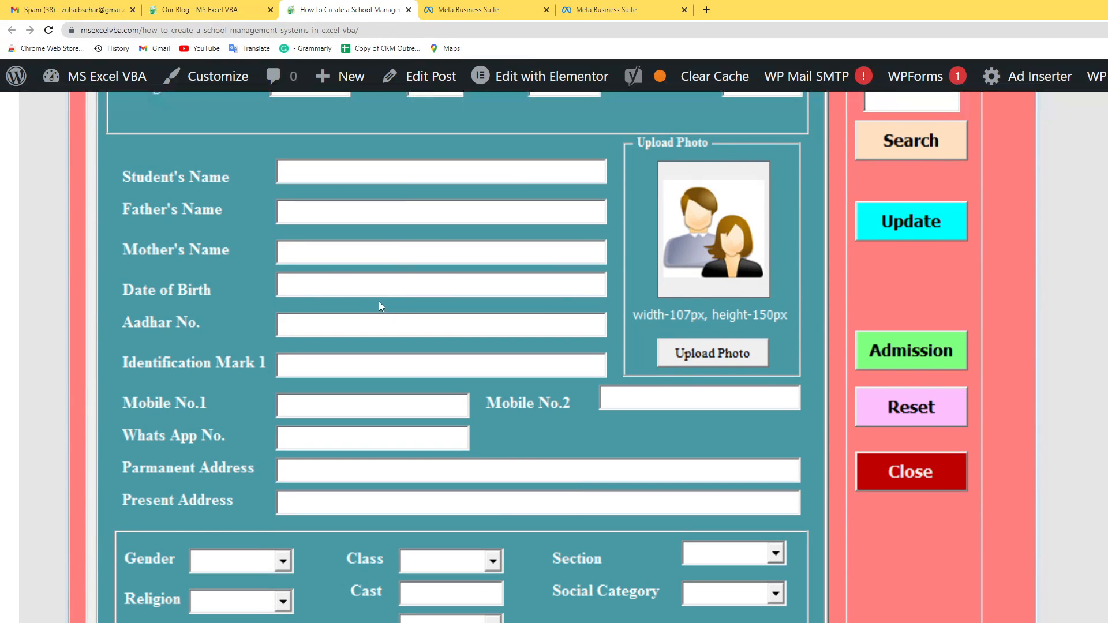
scroll("down", 3)
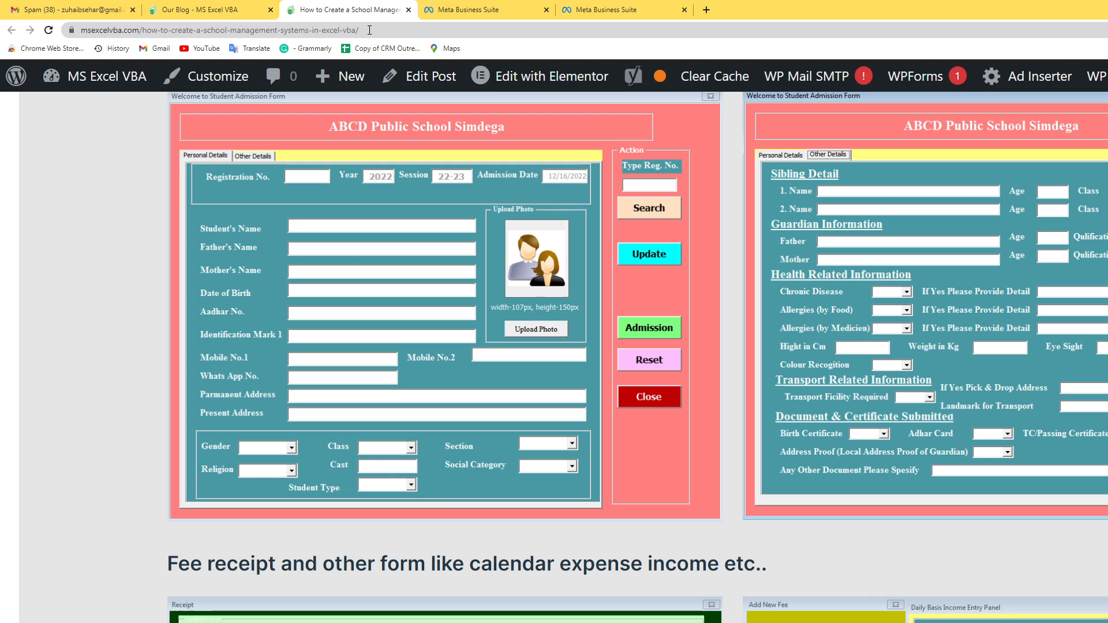
scroll("down", 3)
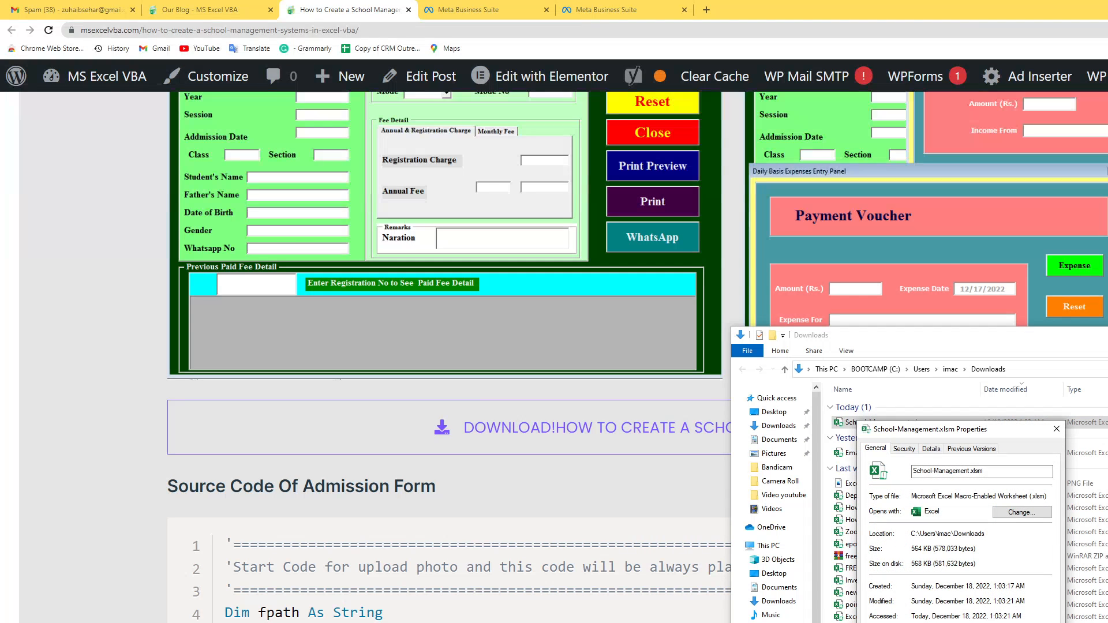
left_click(1056, 430)
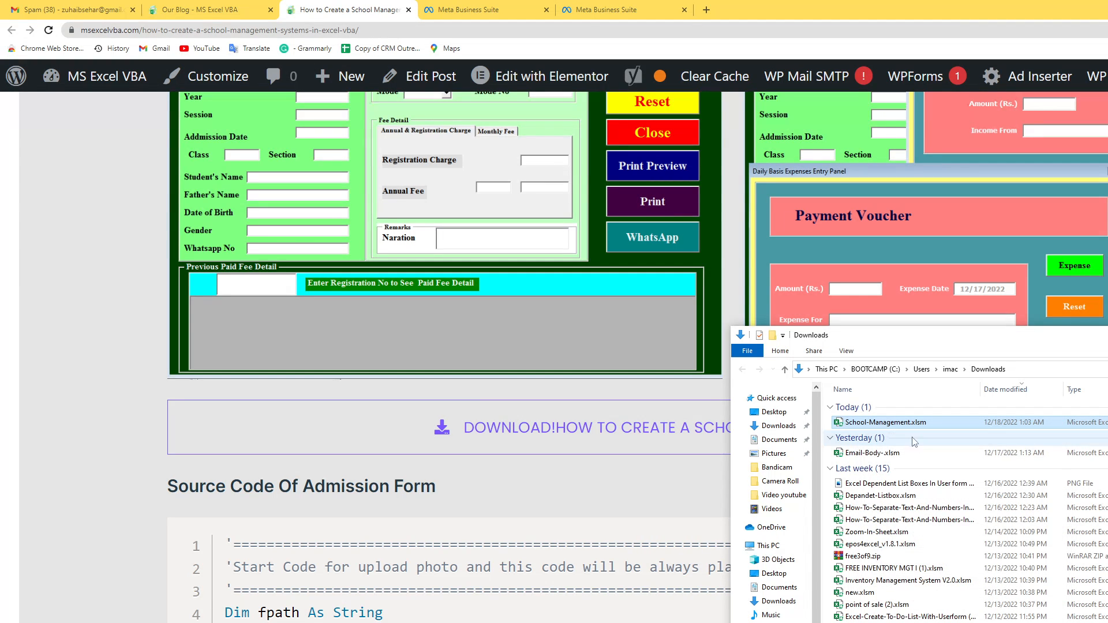
double_click(885, 423)
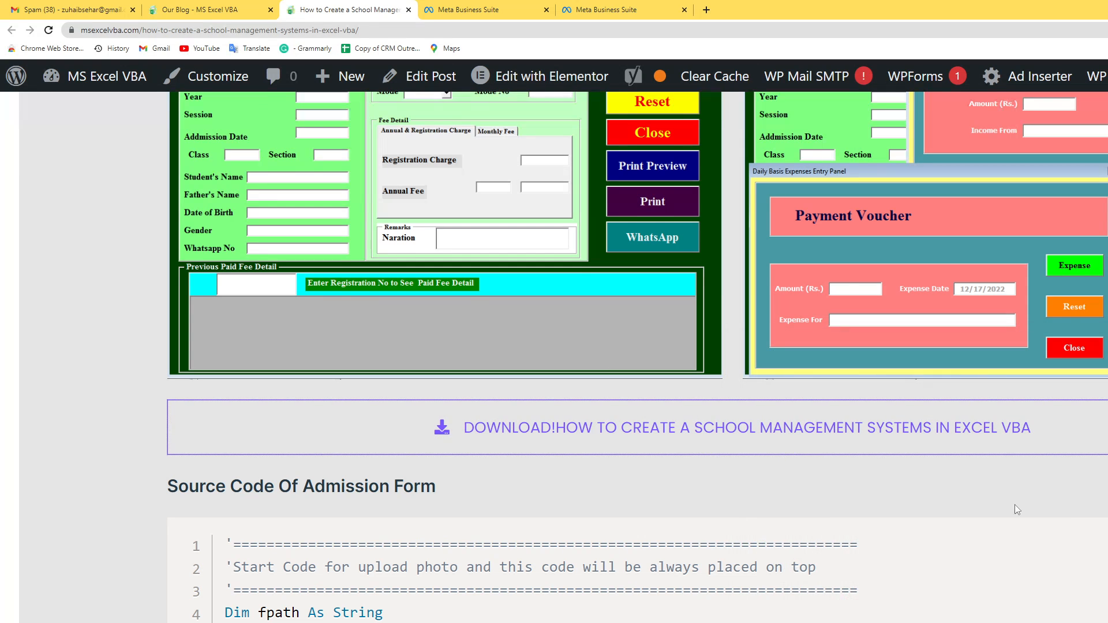
scroll("down", 3)
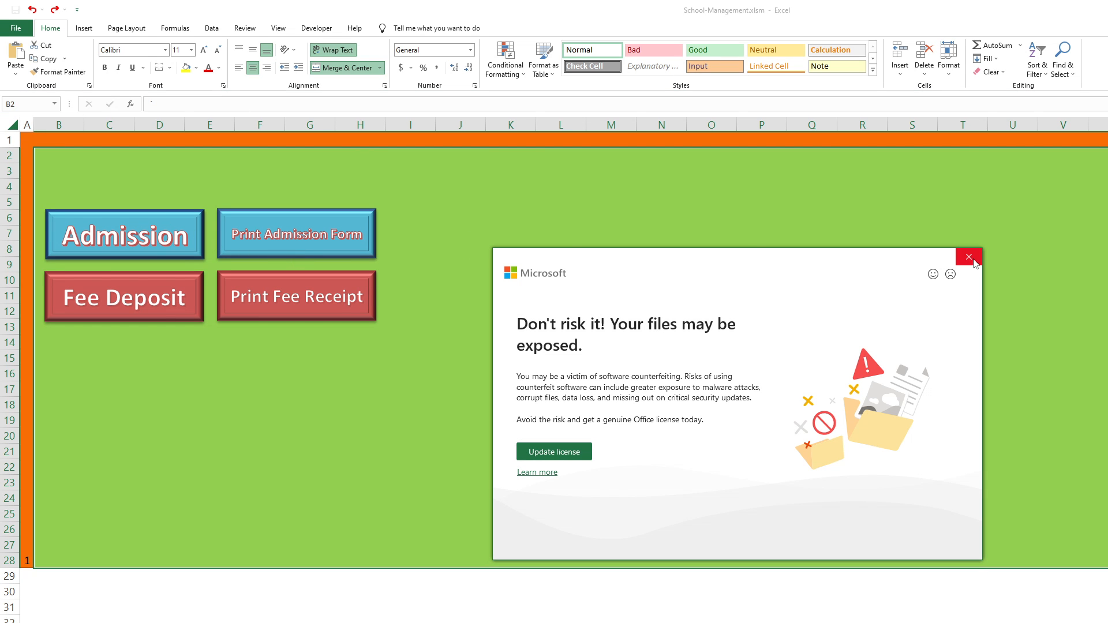
- Dismiss the counterfeit warning, review the Admission form's Personal and Other Details pages, then close it
left_click(968, 256)
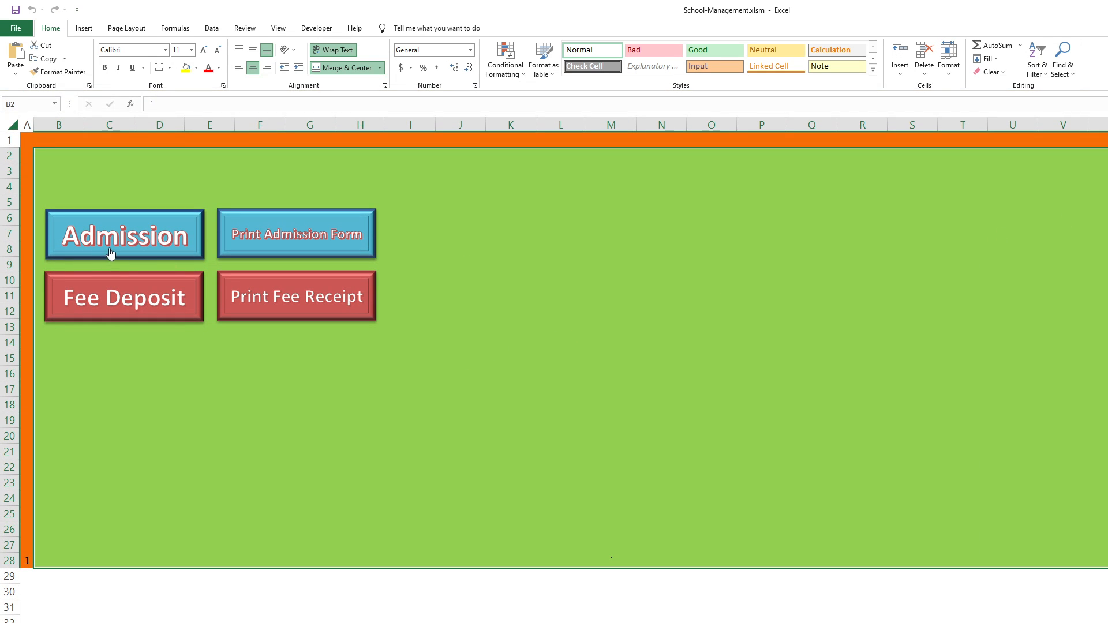
left_click(125, 234)
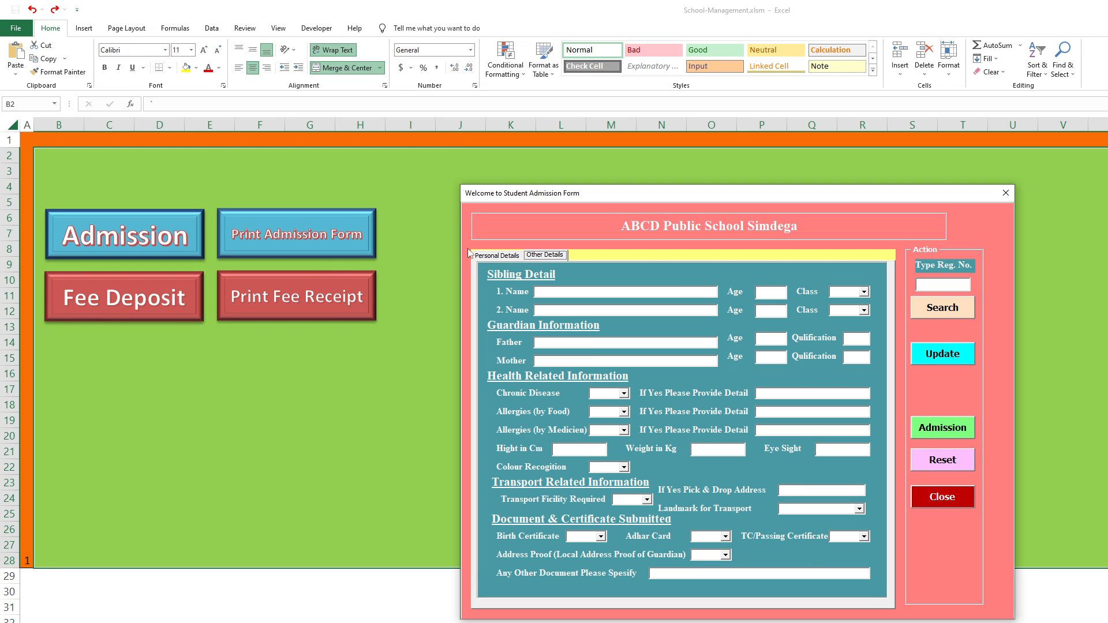
left_click(497, 255)
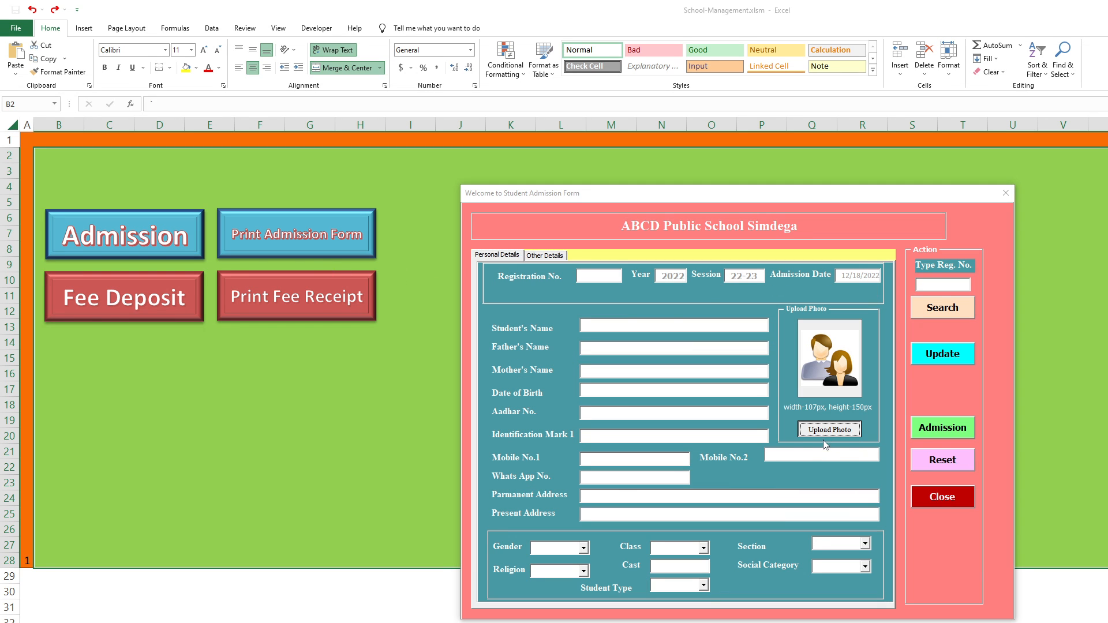
left_click(829, 430)
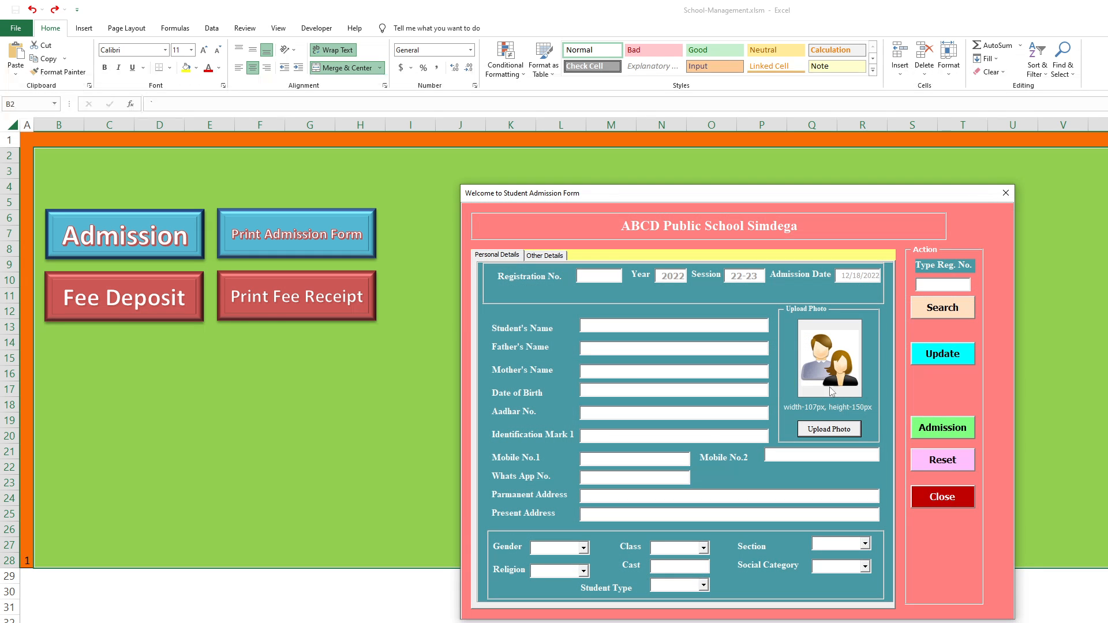
left_click(943, 496)
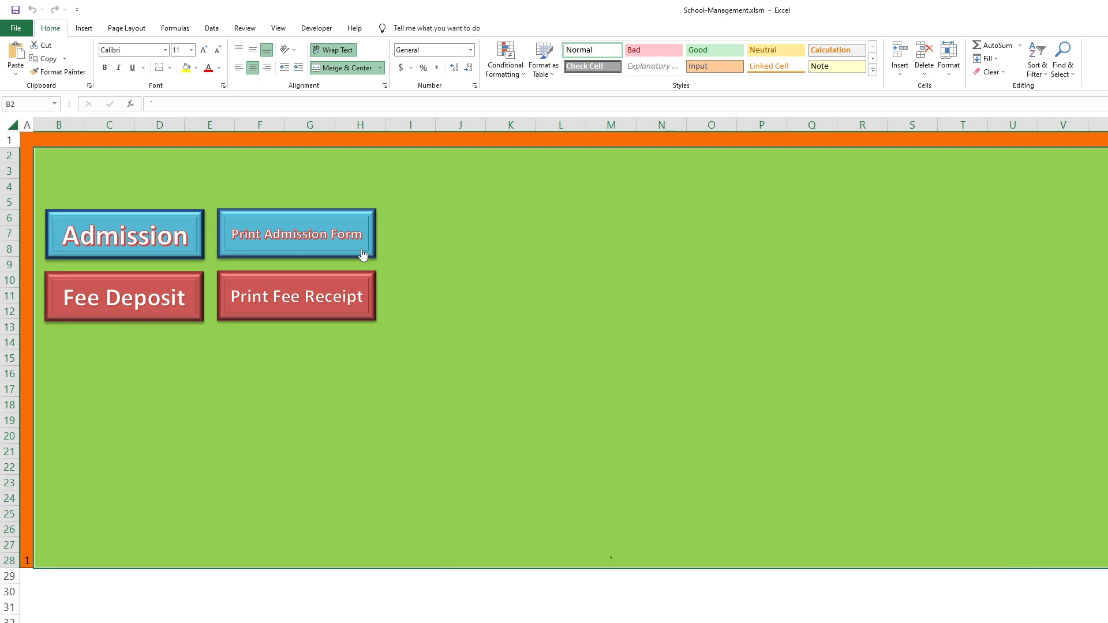
left_click(296, 235)
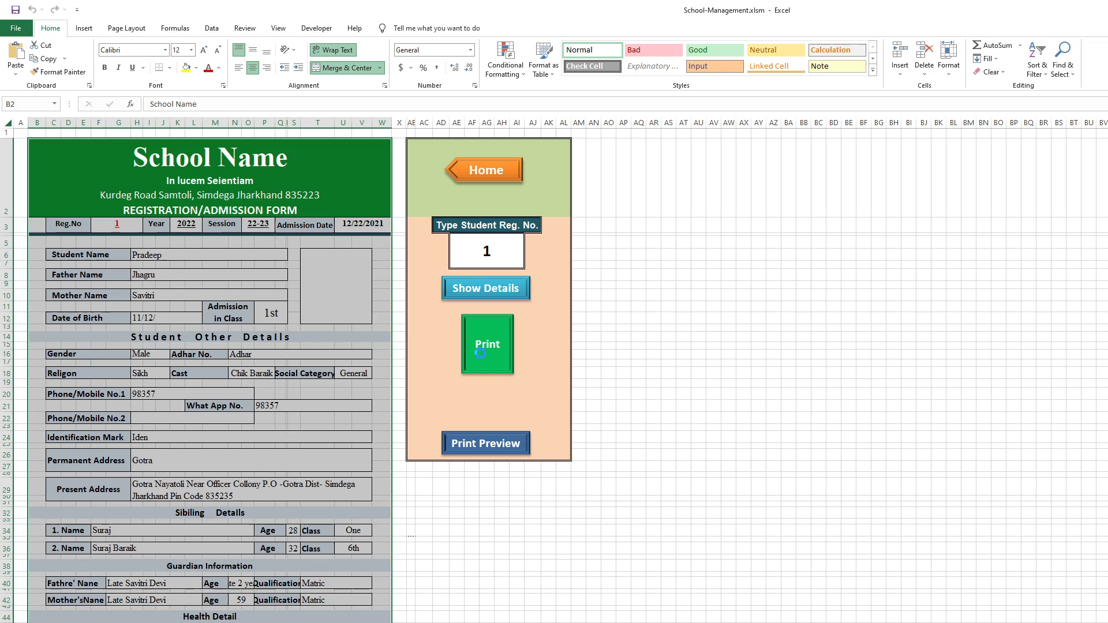
left_click(486, 443)
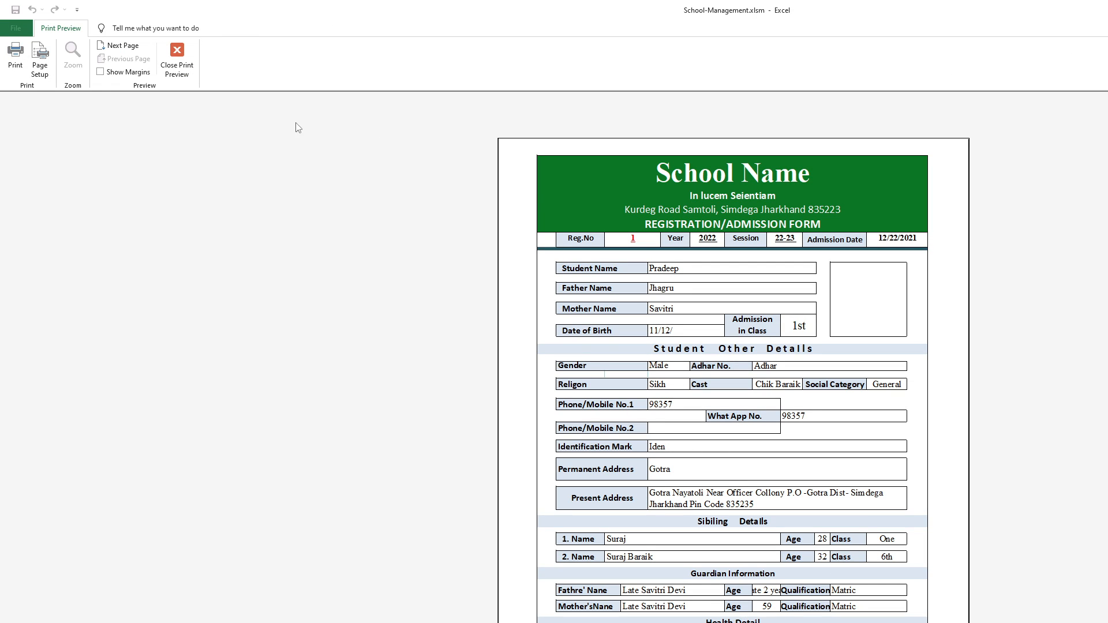
left_click(176, 59)
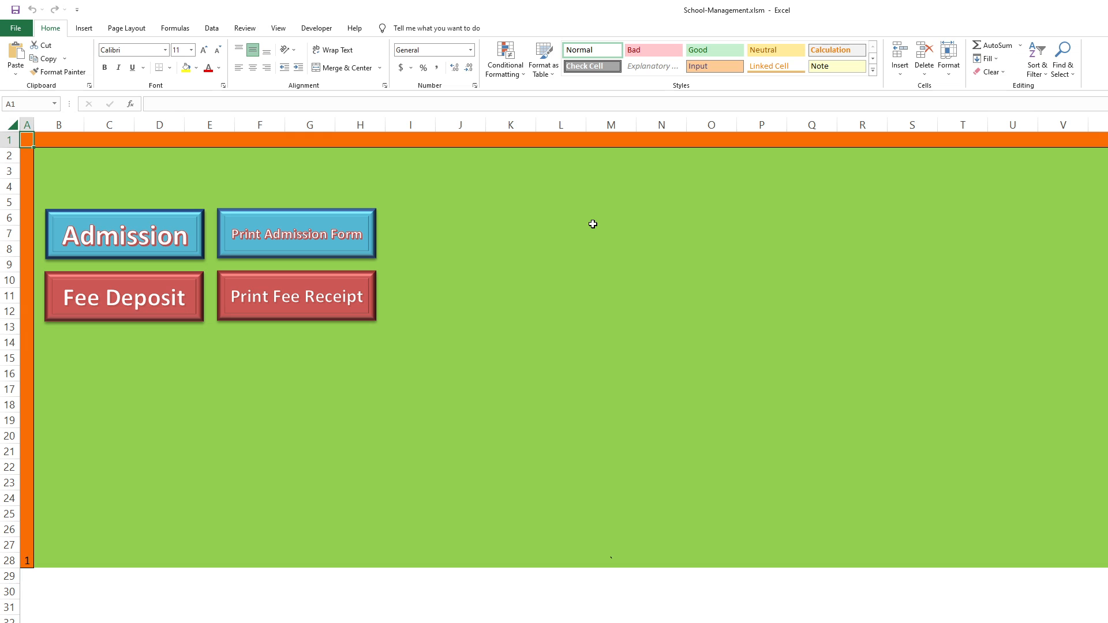
- Launch the blank Fee Receipt form from the home sheet's Fee Deposit button
left_click(295, 295)
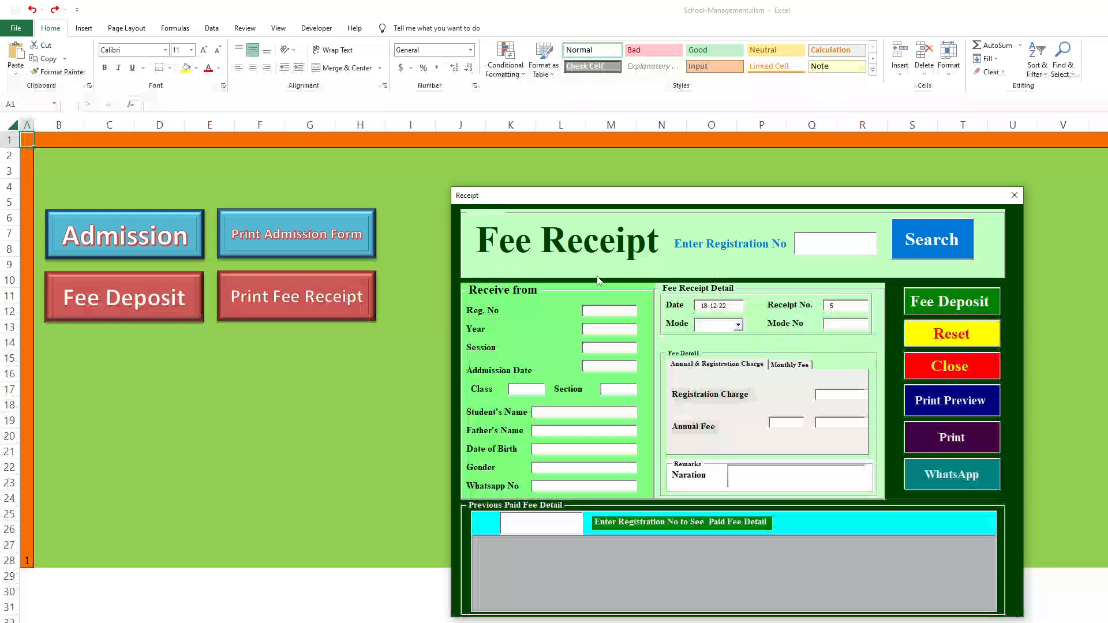
left_click(835, 244)
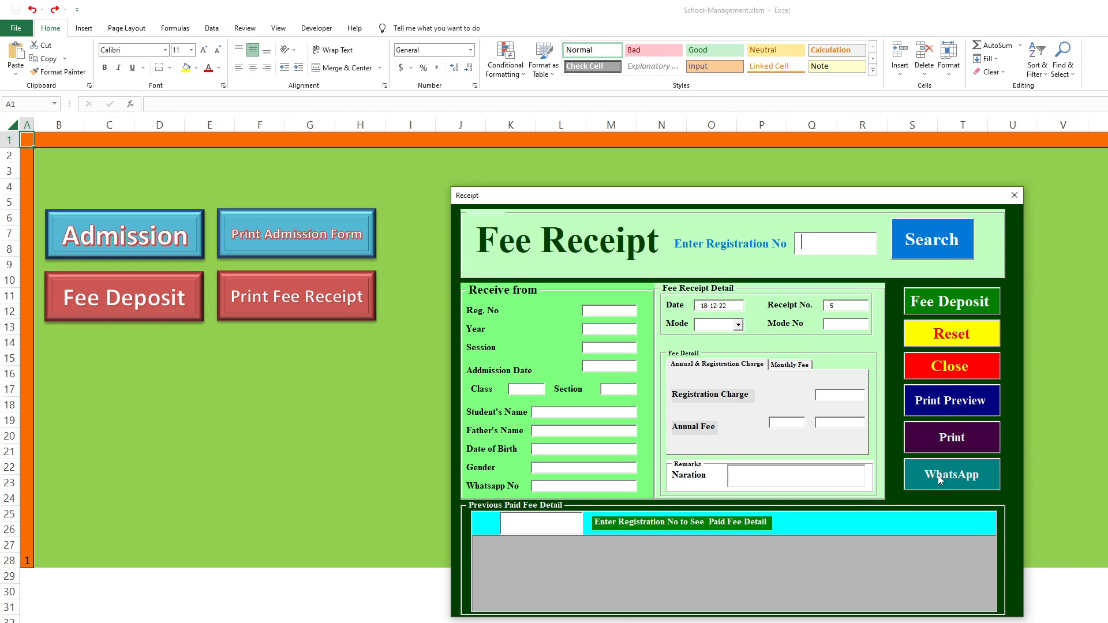
mouse_move(915, 476)
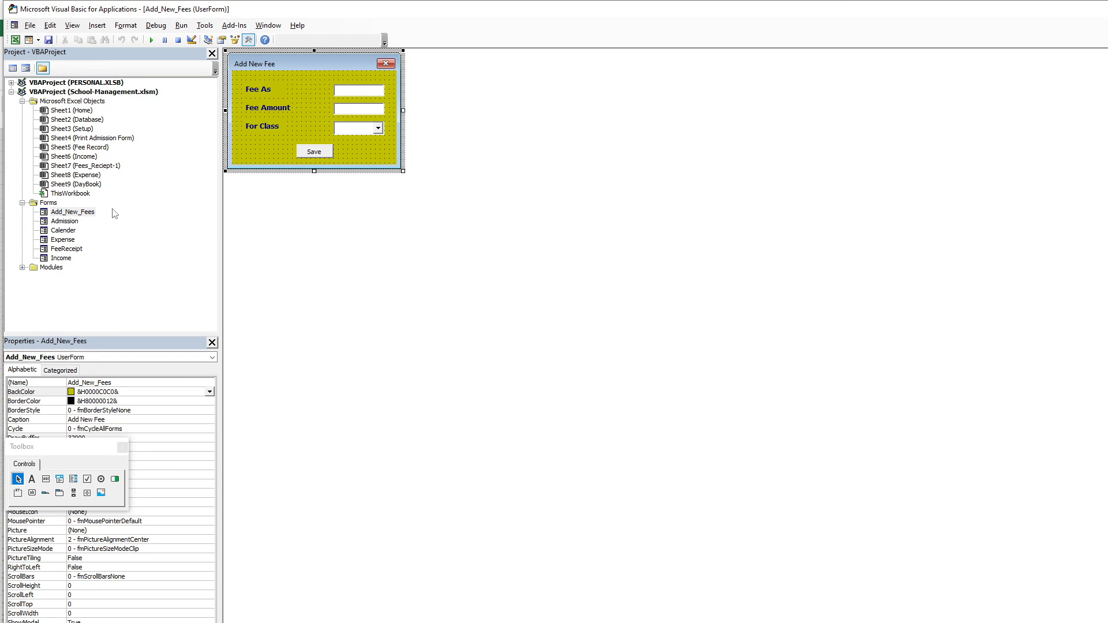
- Browse the Project pane forms, view the Admission form's Other Details page, then show the FeeReceipt userform design
double_click(63, 221)
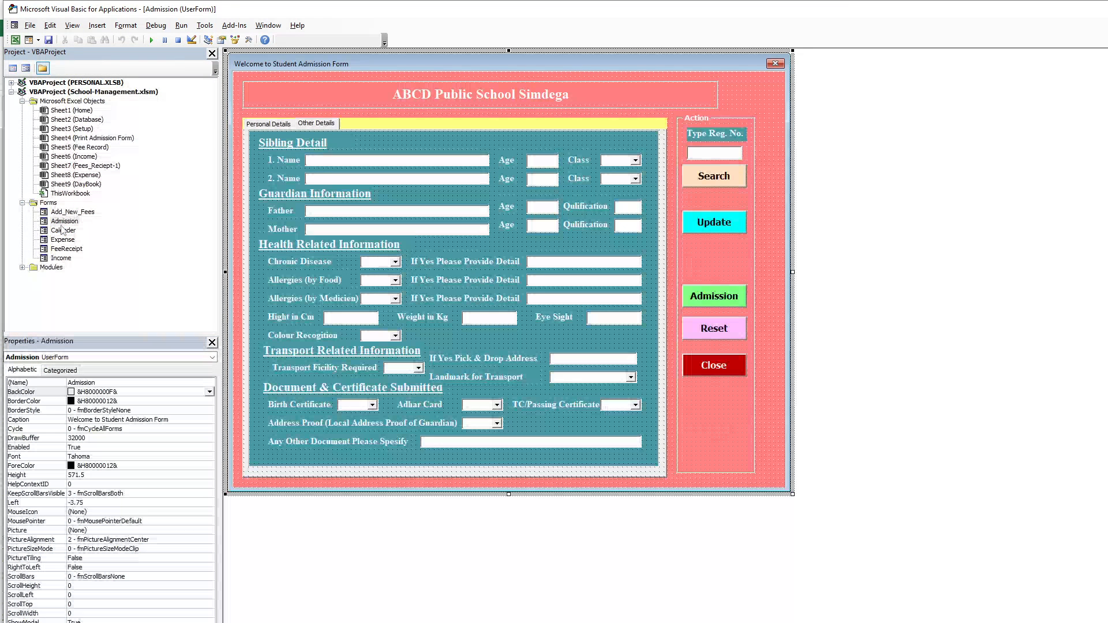
double_click(63, 230)
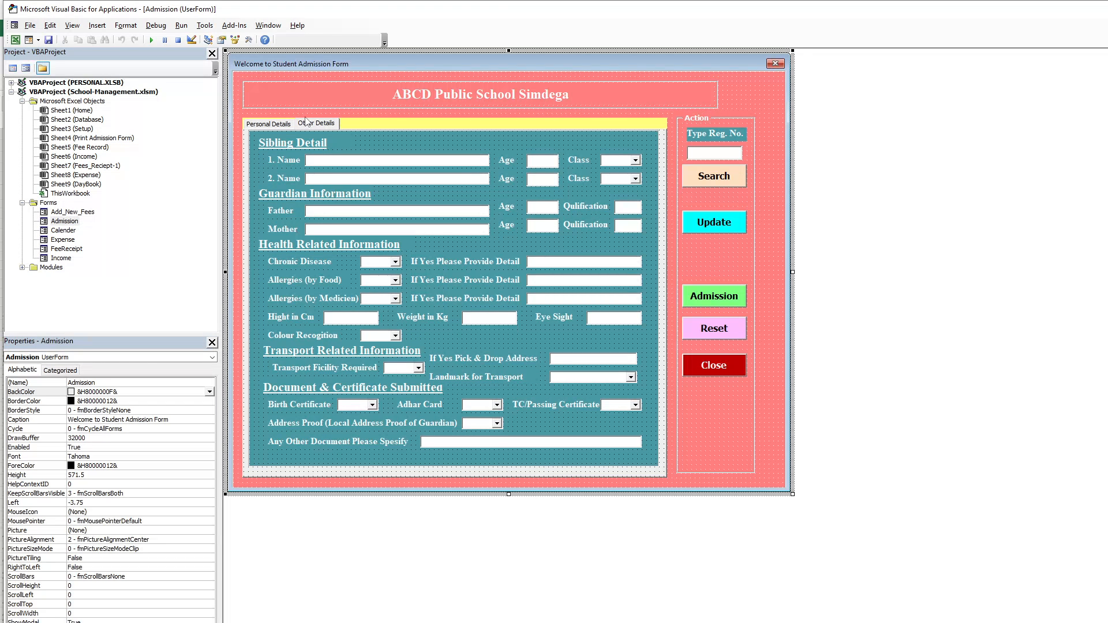
left_click(316, 124)
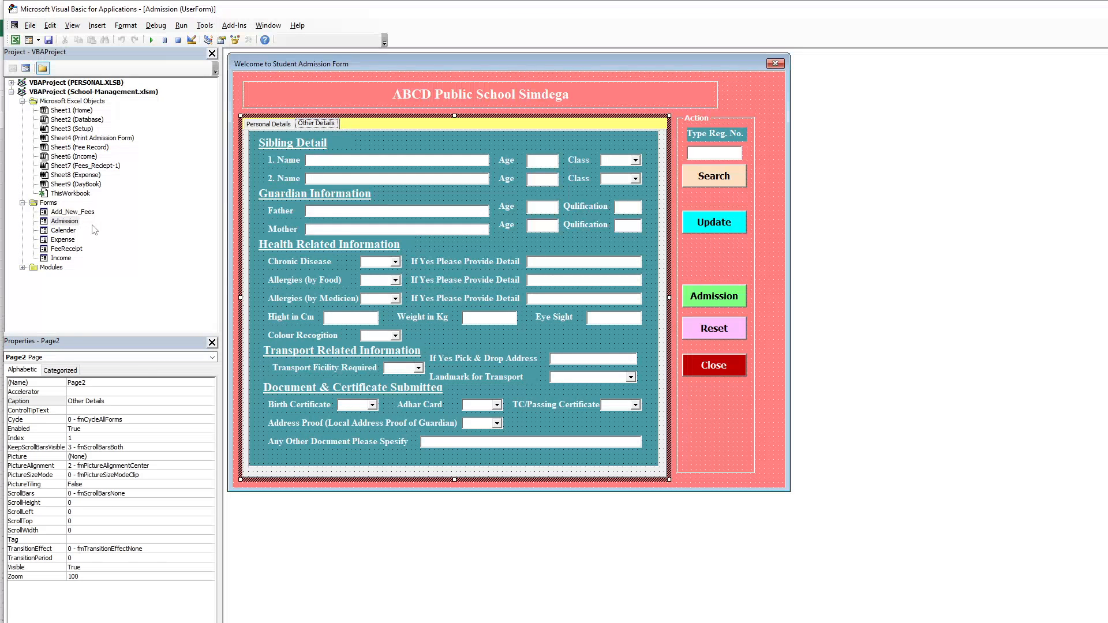
double_click(62, 239)
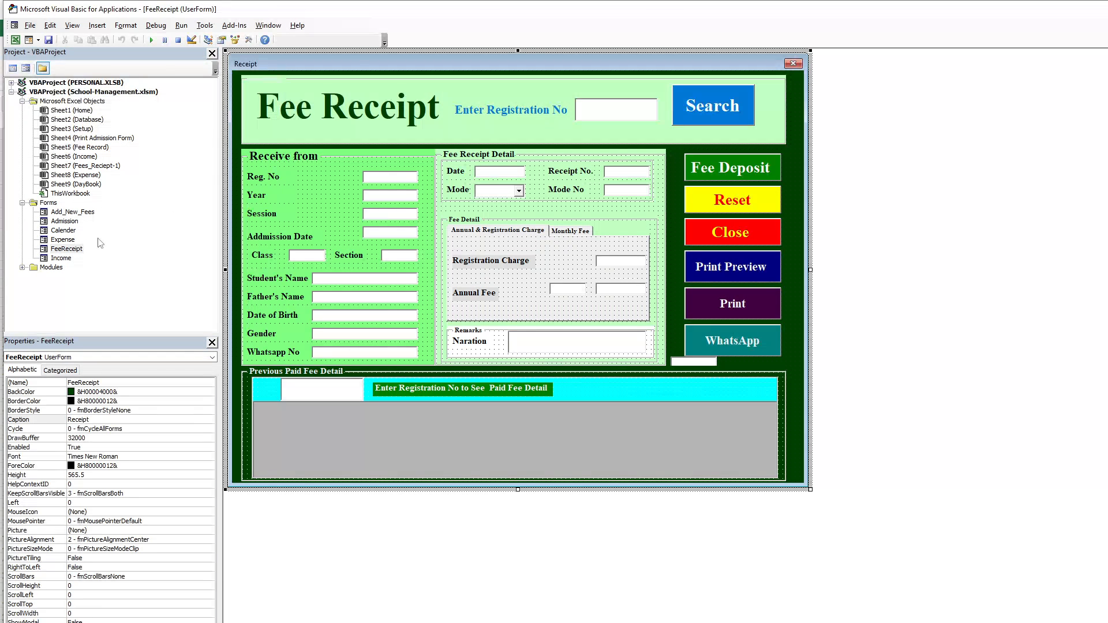
left_click(61, 257)
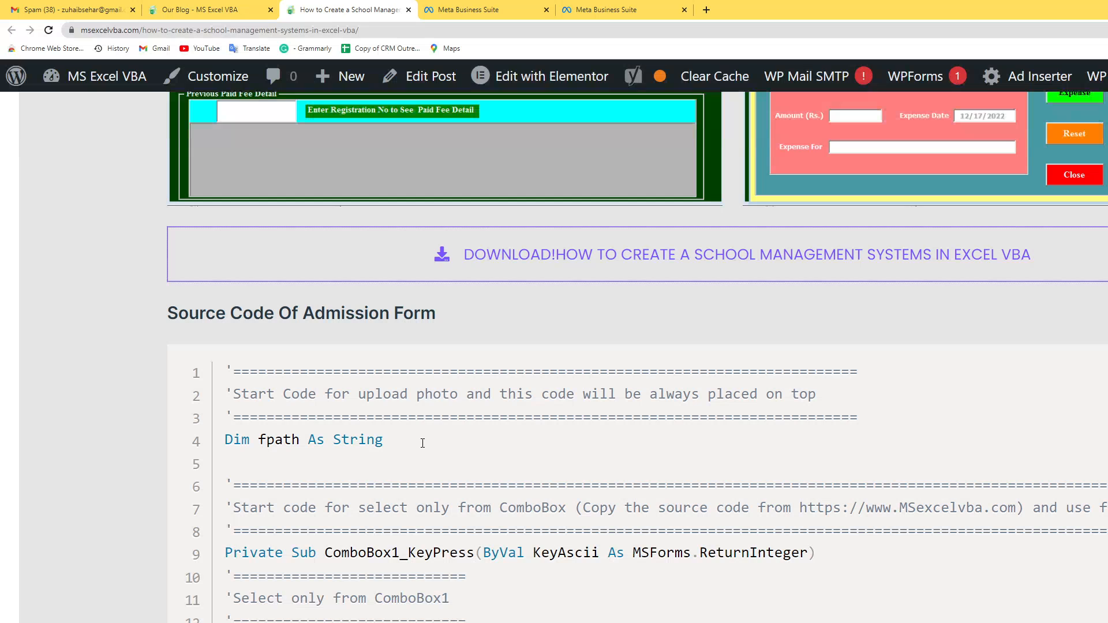
- Select the Source Code Of Admission Form heading and scroll down through the VBA listing
double_click(300, 313)
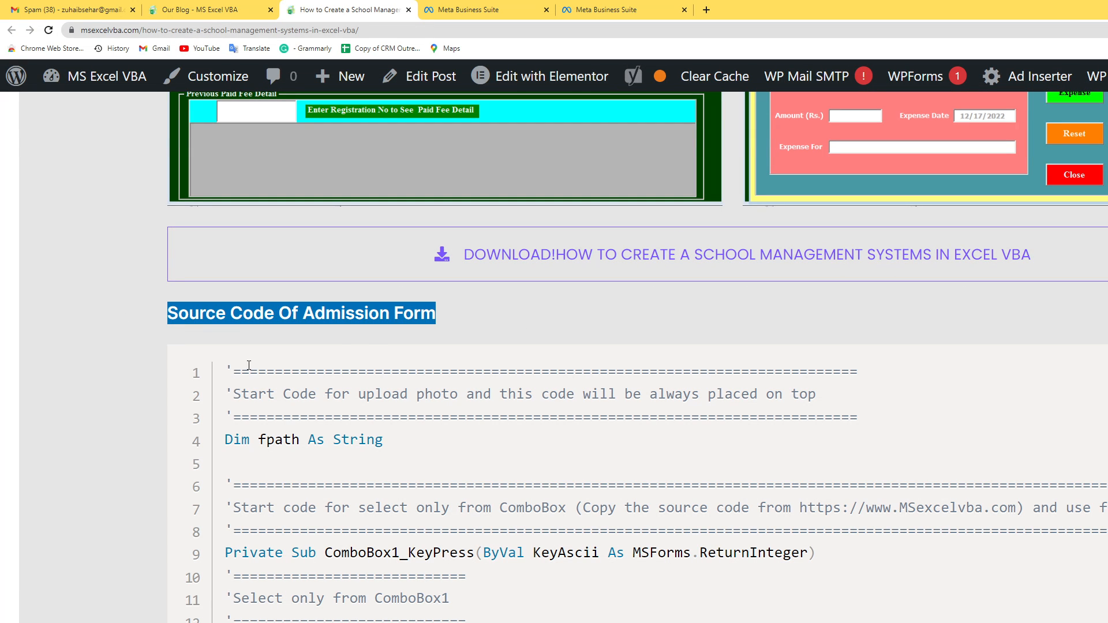
scroll("down", 3)
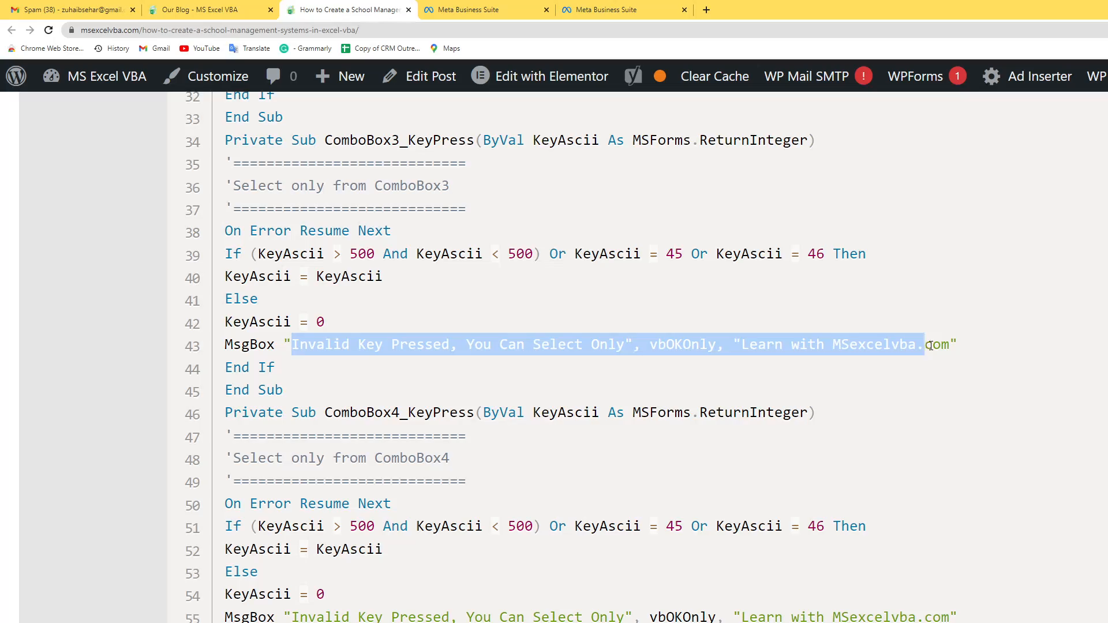
scroll("down", 3)
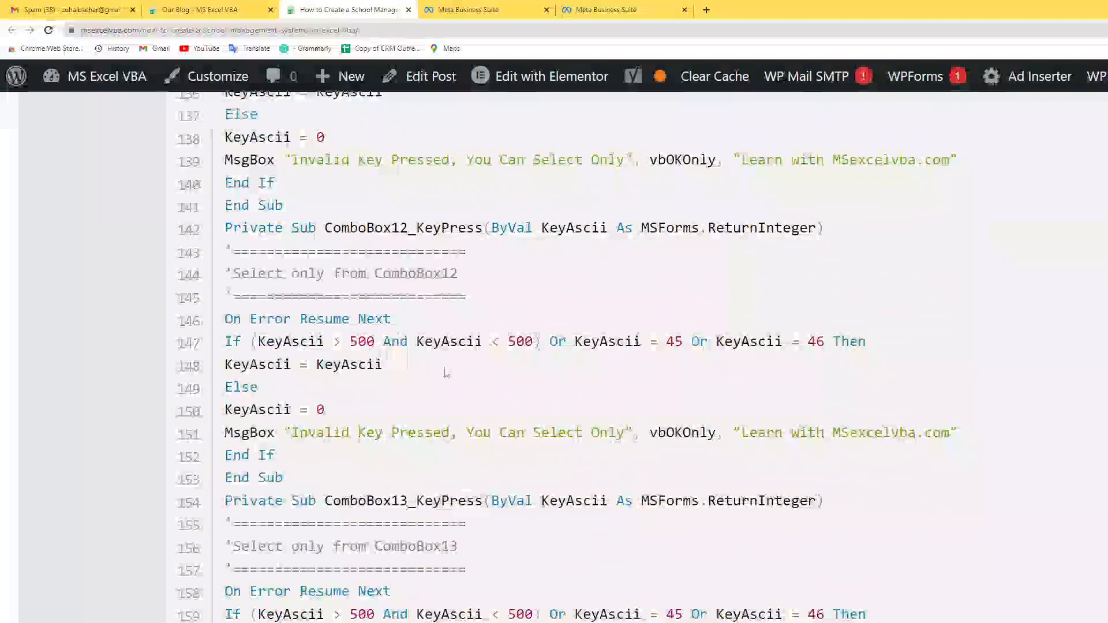
scroll("down", 3)
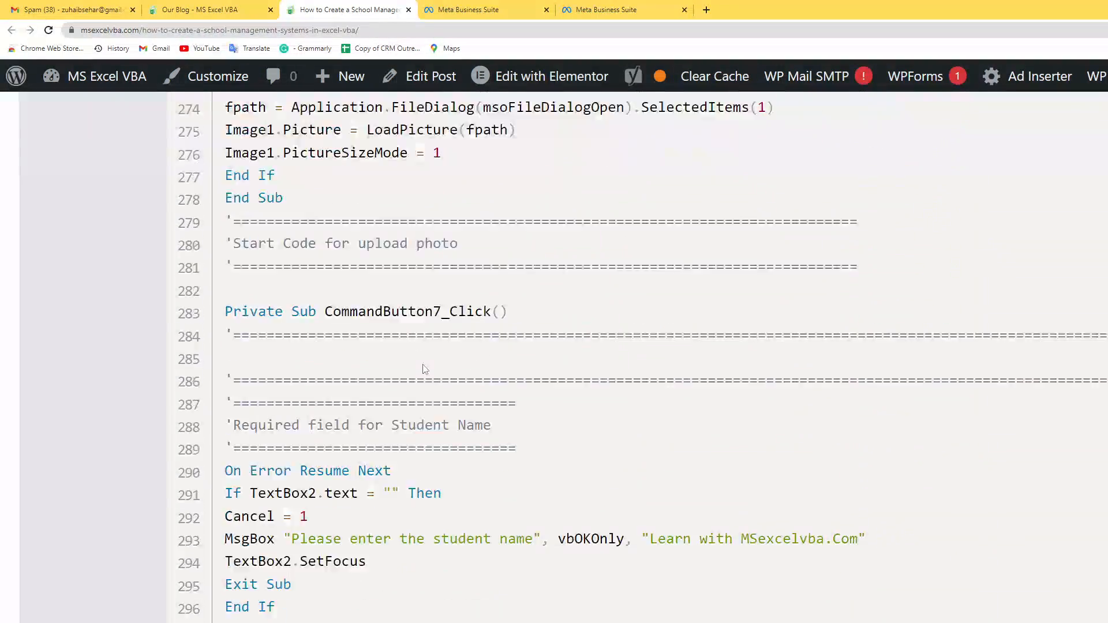
scroll("down", 3)
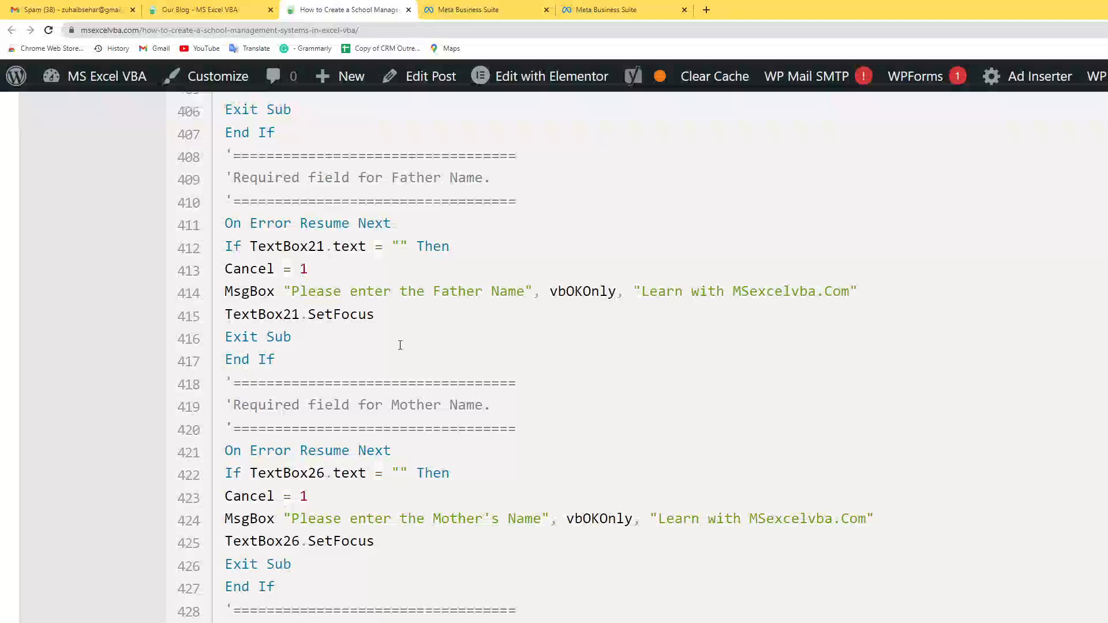
scroll("down", 3)
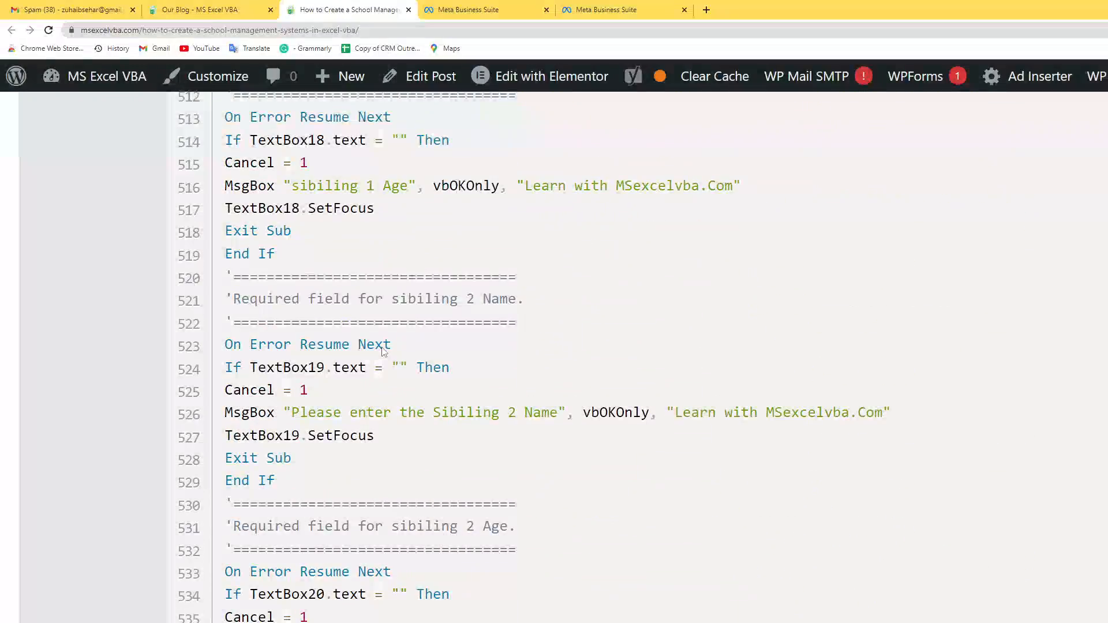
scroll("down", 3)
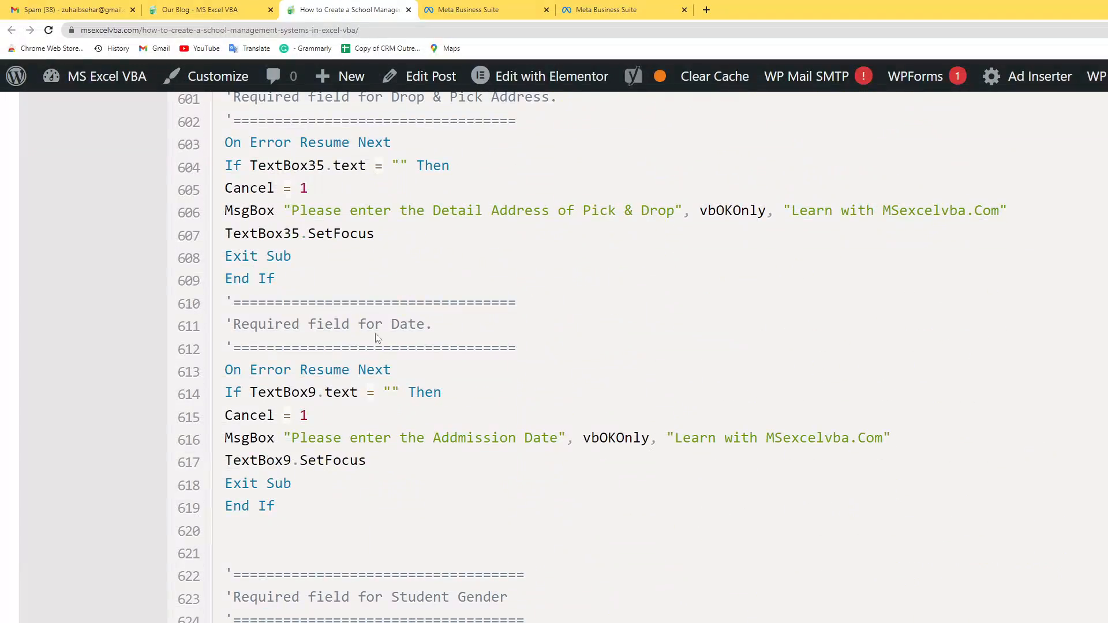
scroll("down", 3)
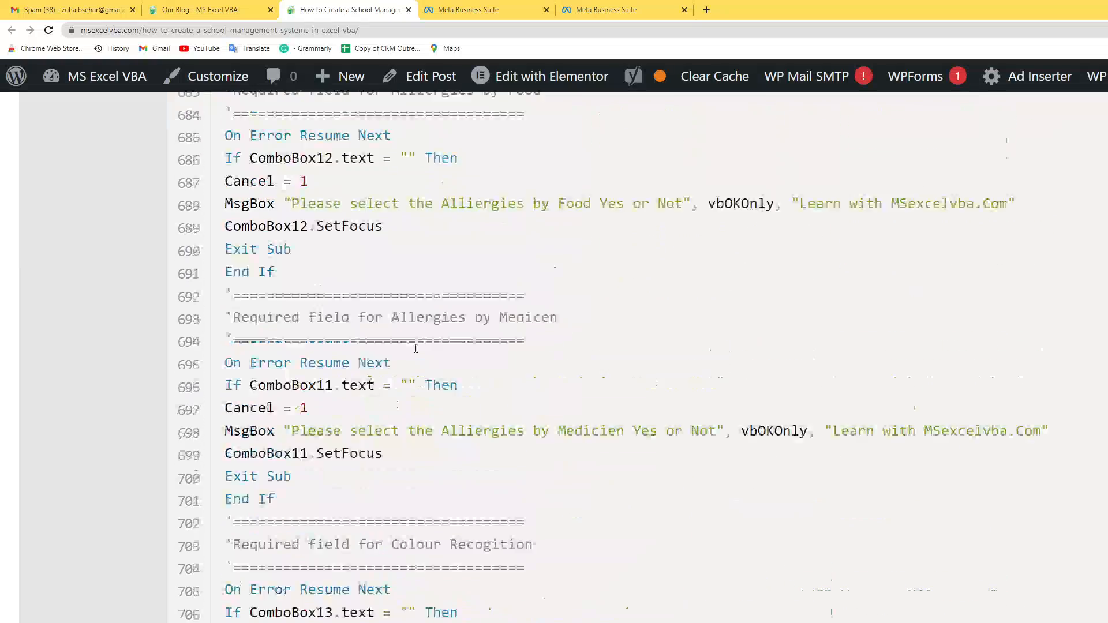
- Select the Birth Certificate required-field comment and continue down through the certificate checks
triple_click(389, 398)
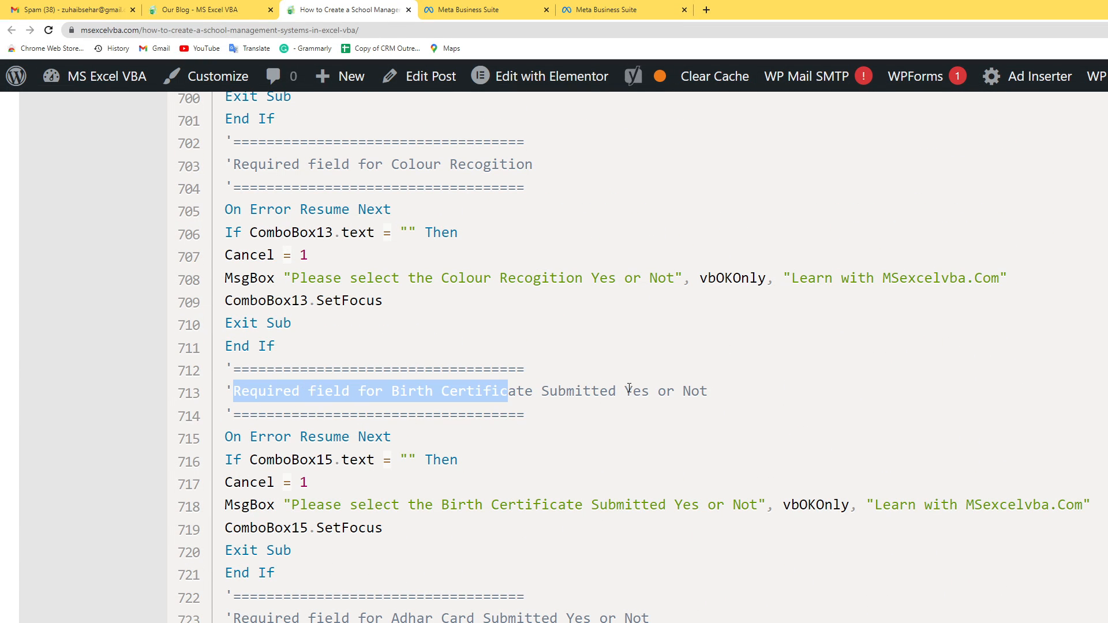
scroll("down", 3)
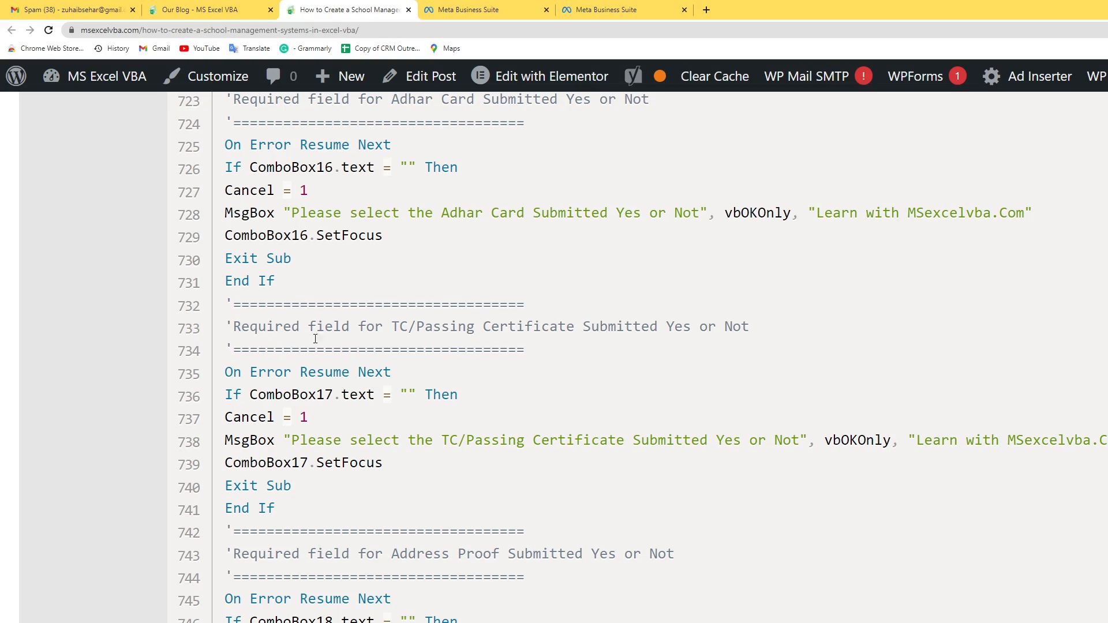
scroll("down", 3)
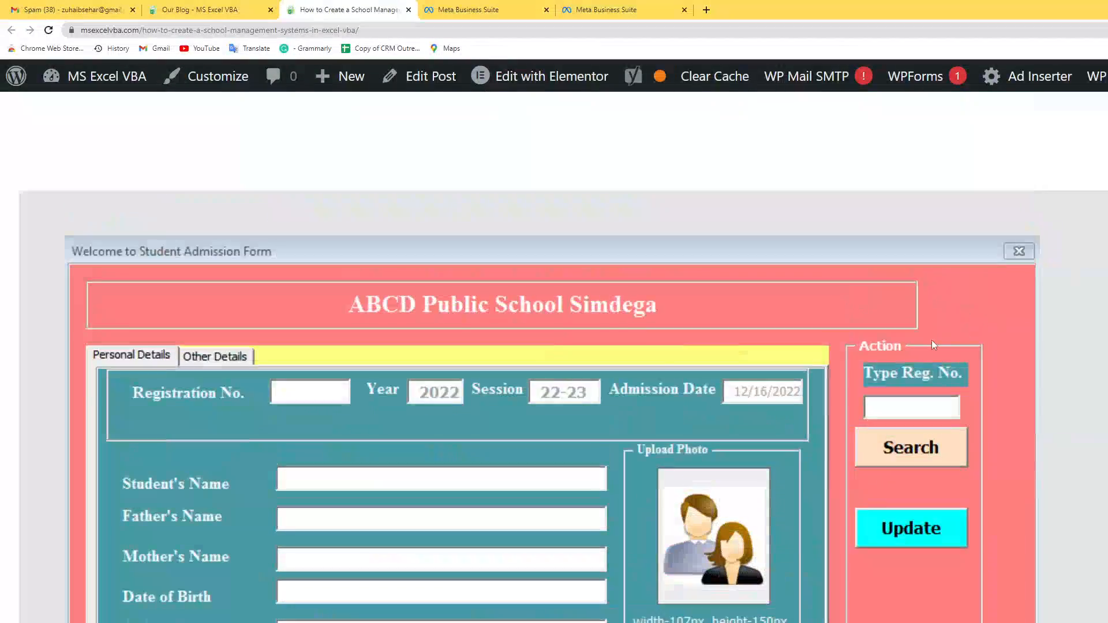
- Scroll the page back to the fee receipt screenshots and the Download button
scroll("down", 3)
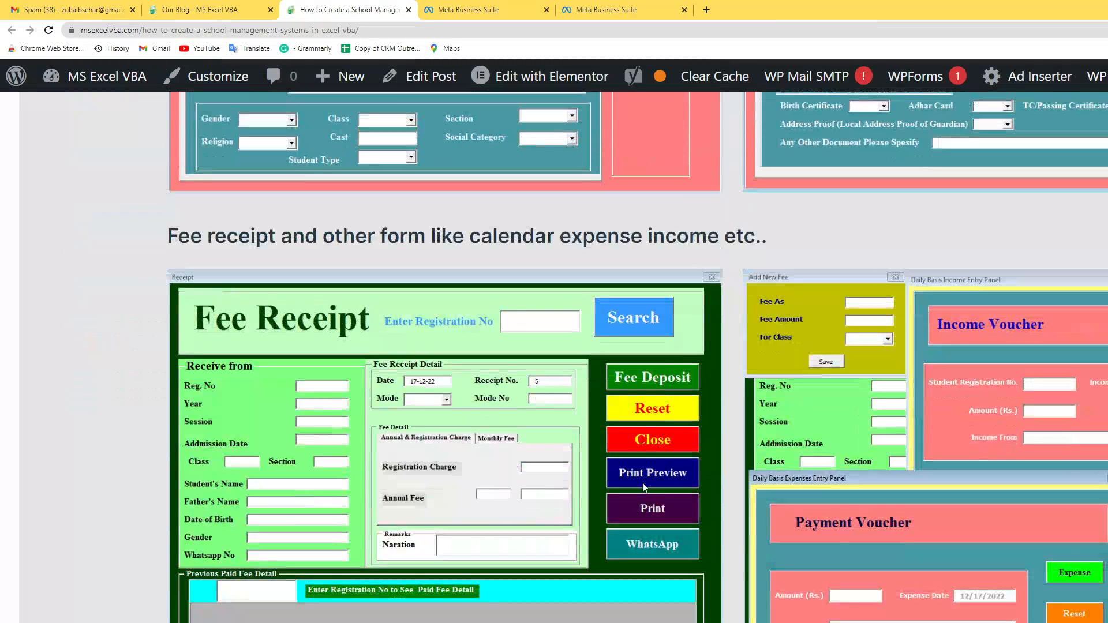
scroll("down", 3)
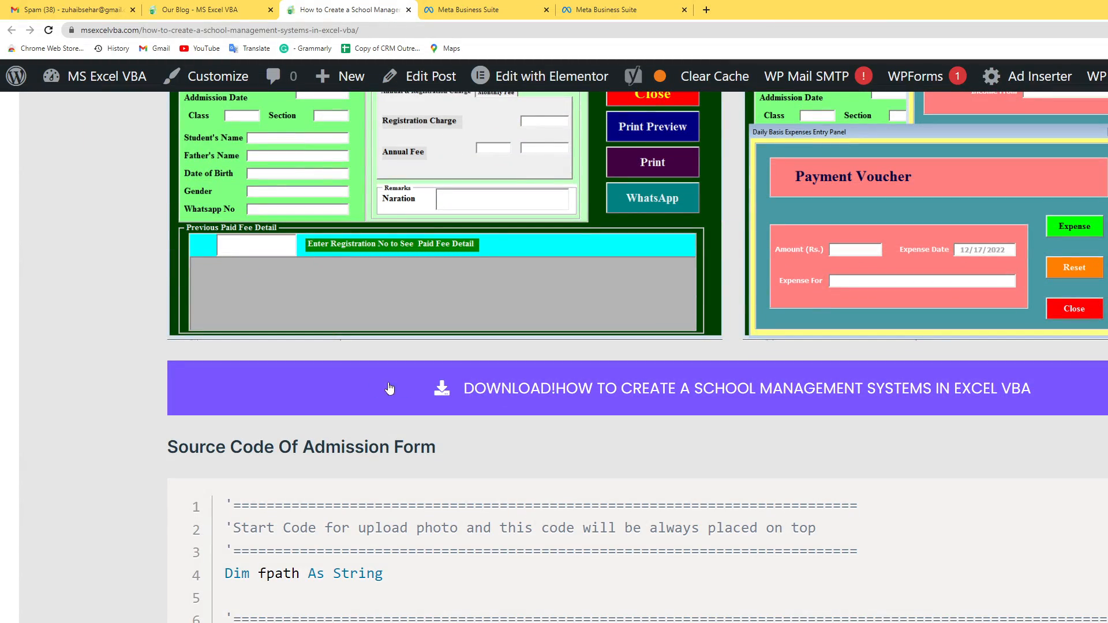